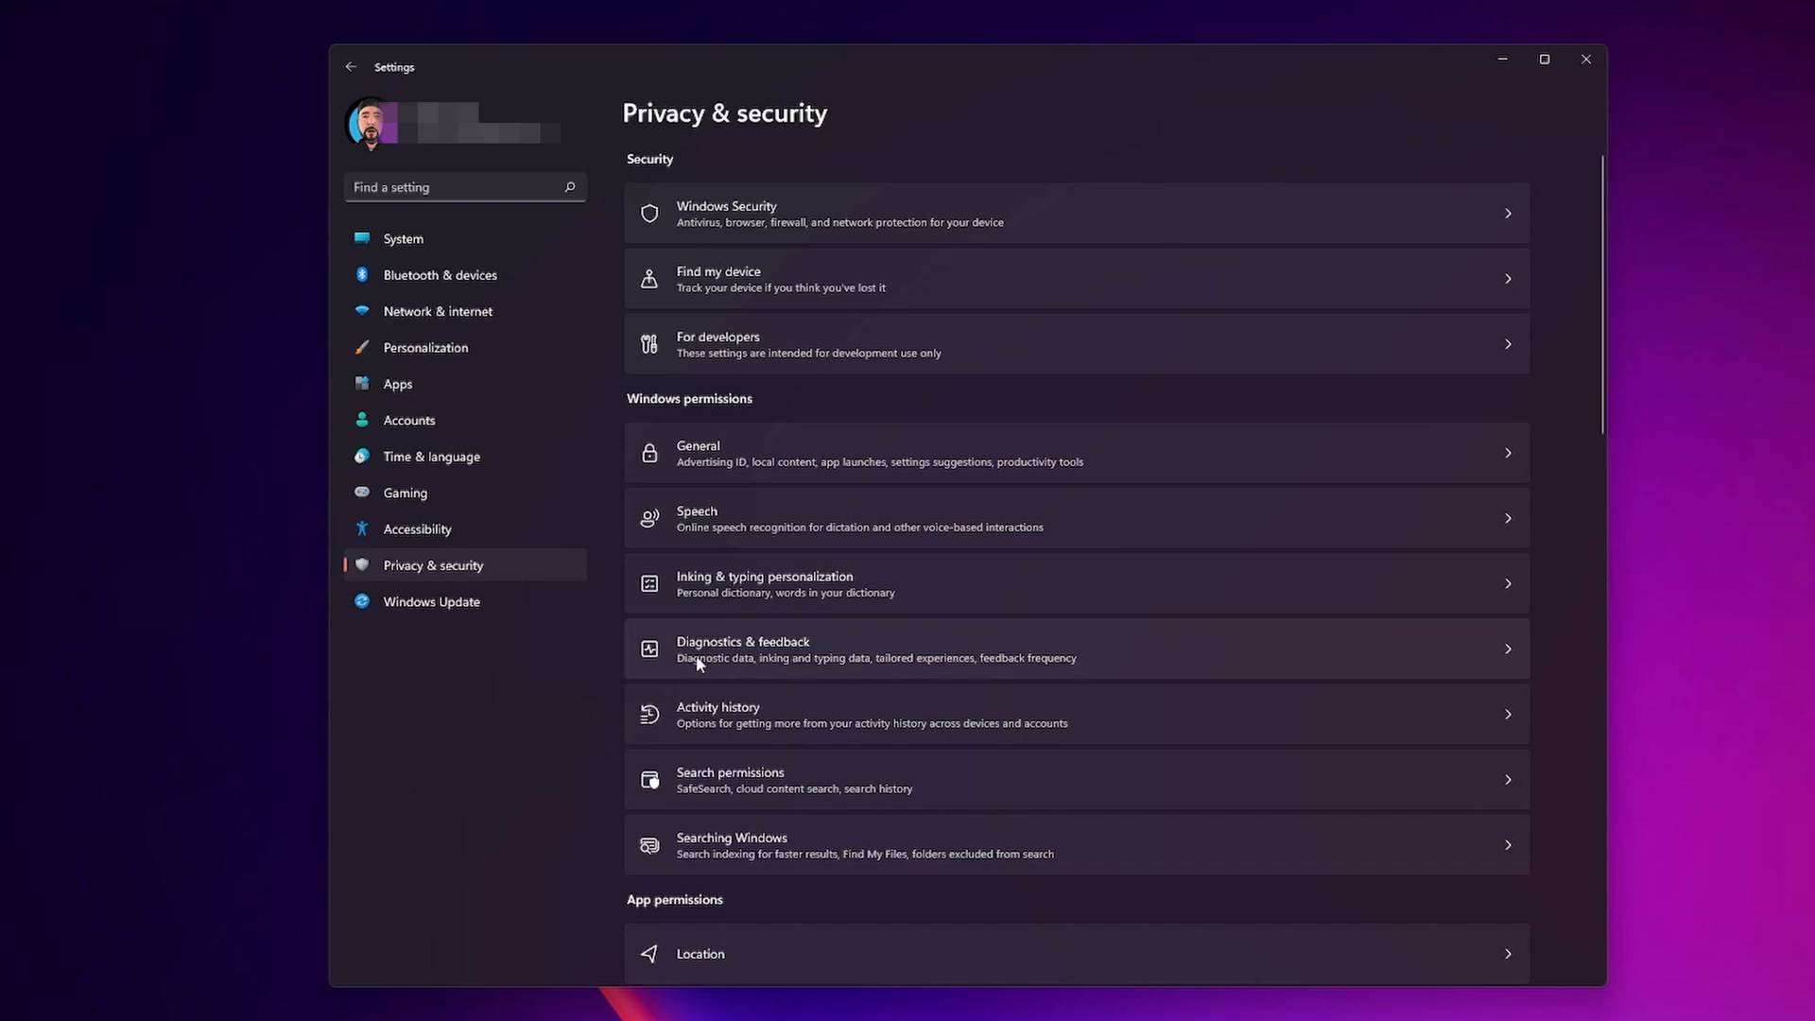
Turn Tailored experiences off on the Privacy & security Diagnostics & feedback page.
click(742, 649)
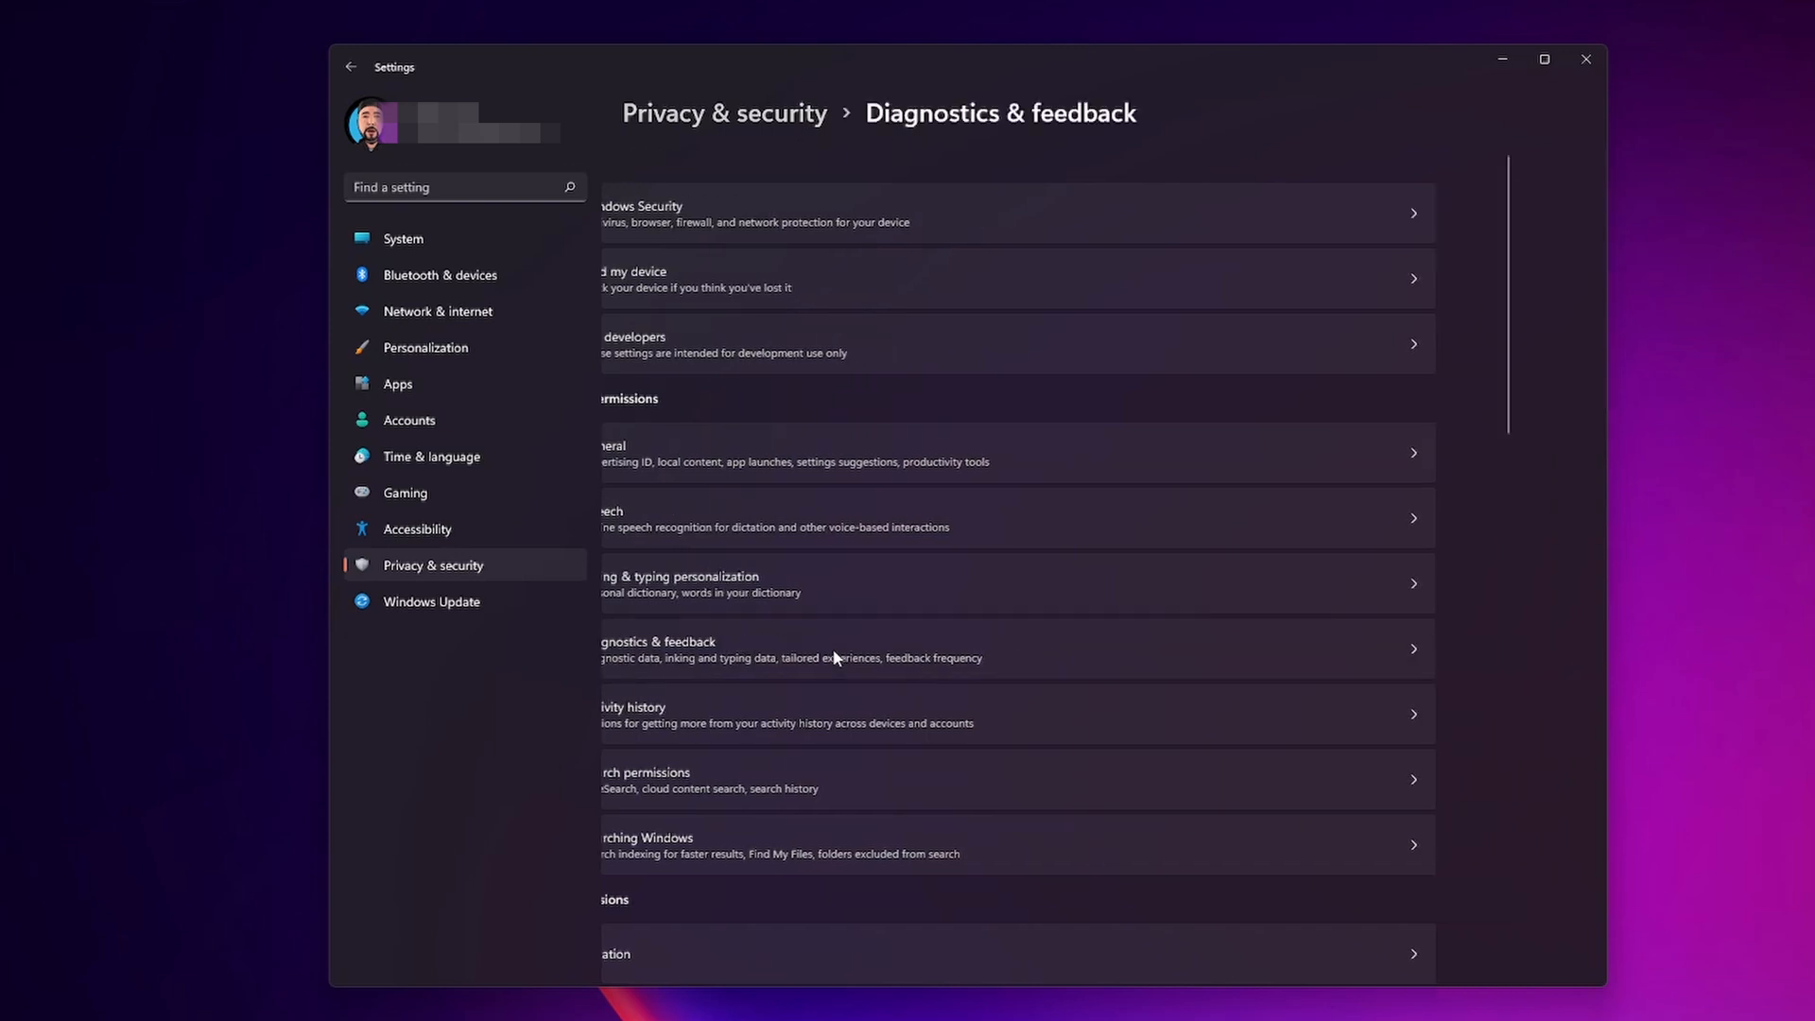
click(1006, 648)
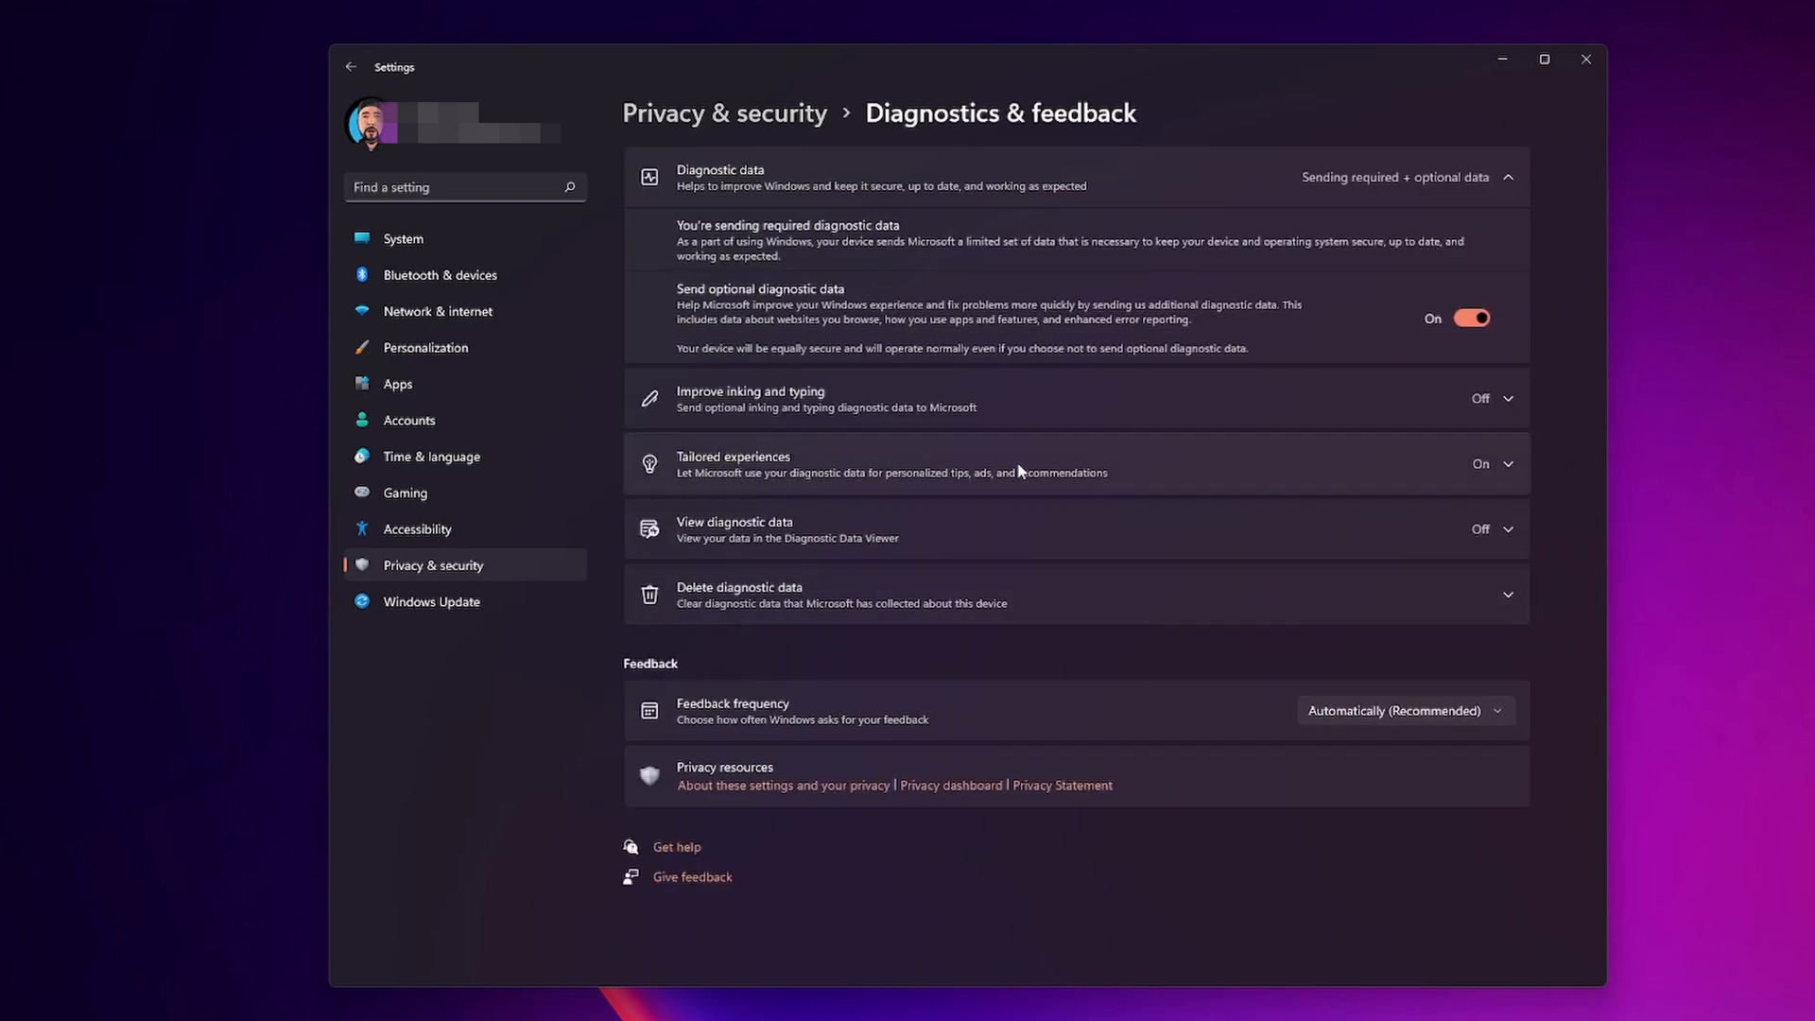
click(1510, 464)
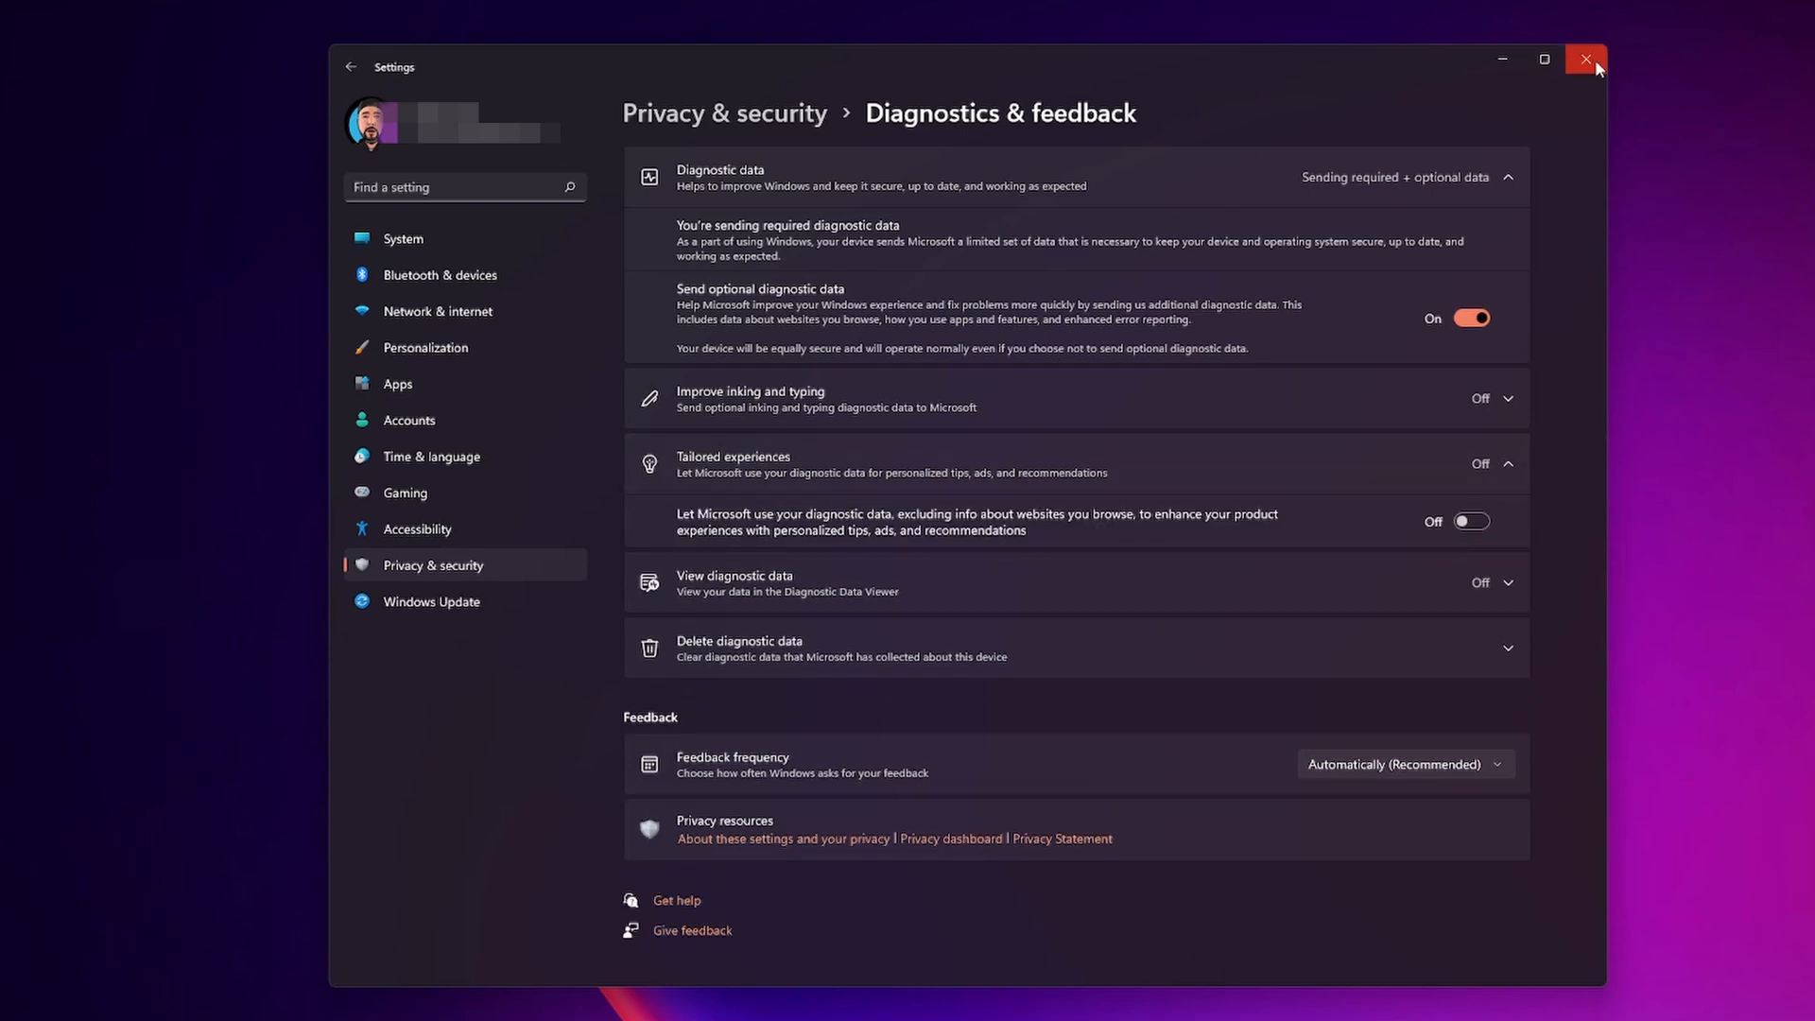
Close Settings and launch Registry Editor via regedit.
click(1584, 59)
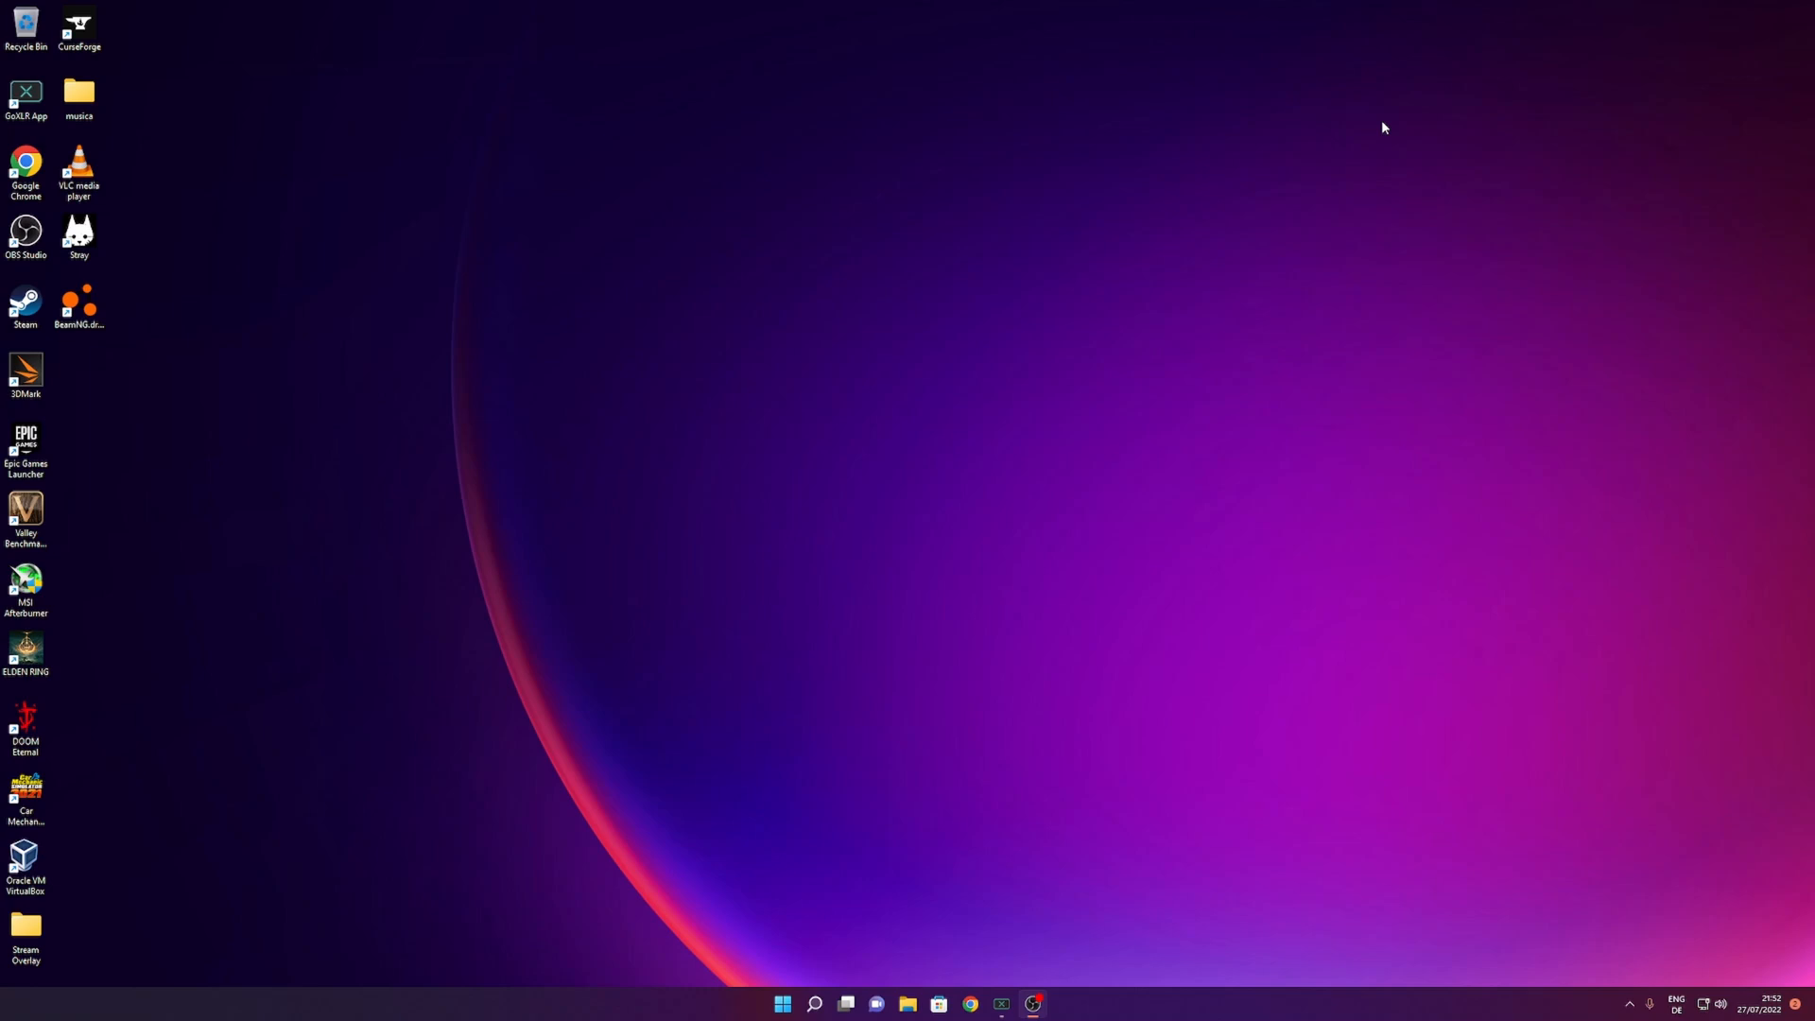
key(Win+r)
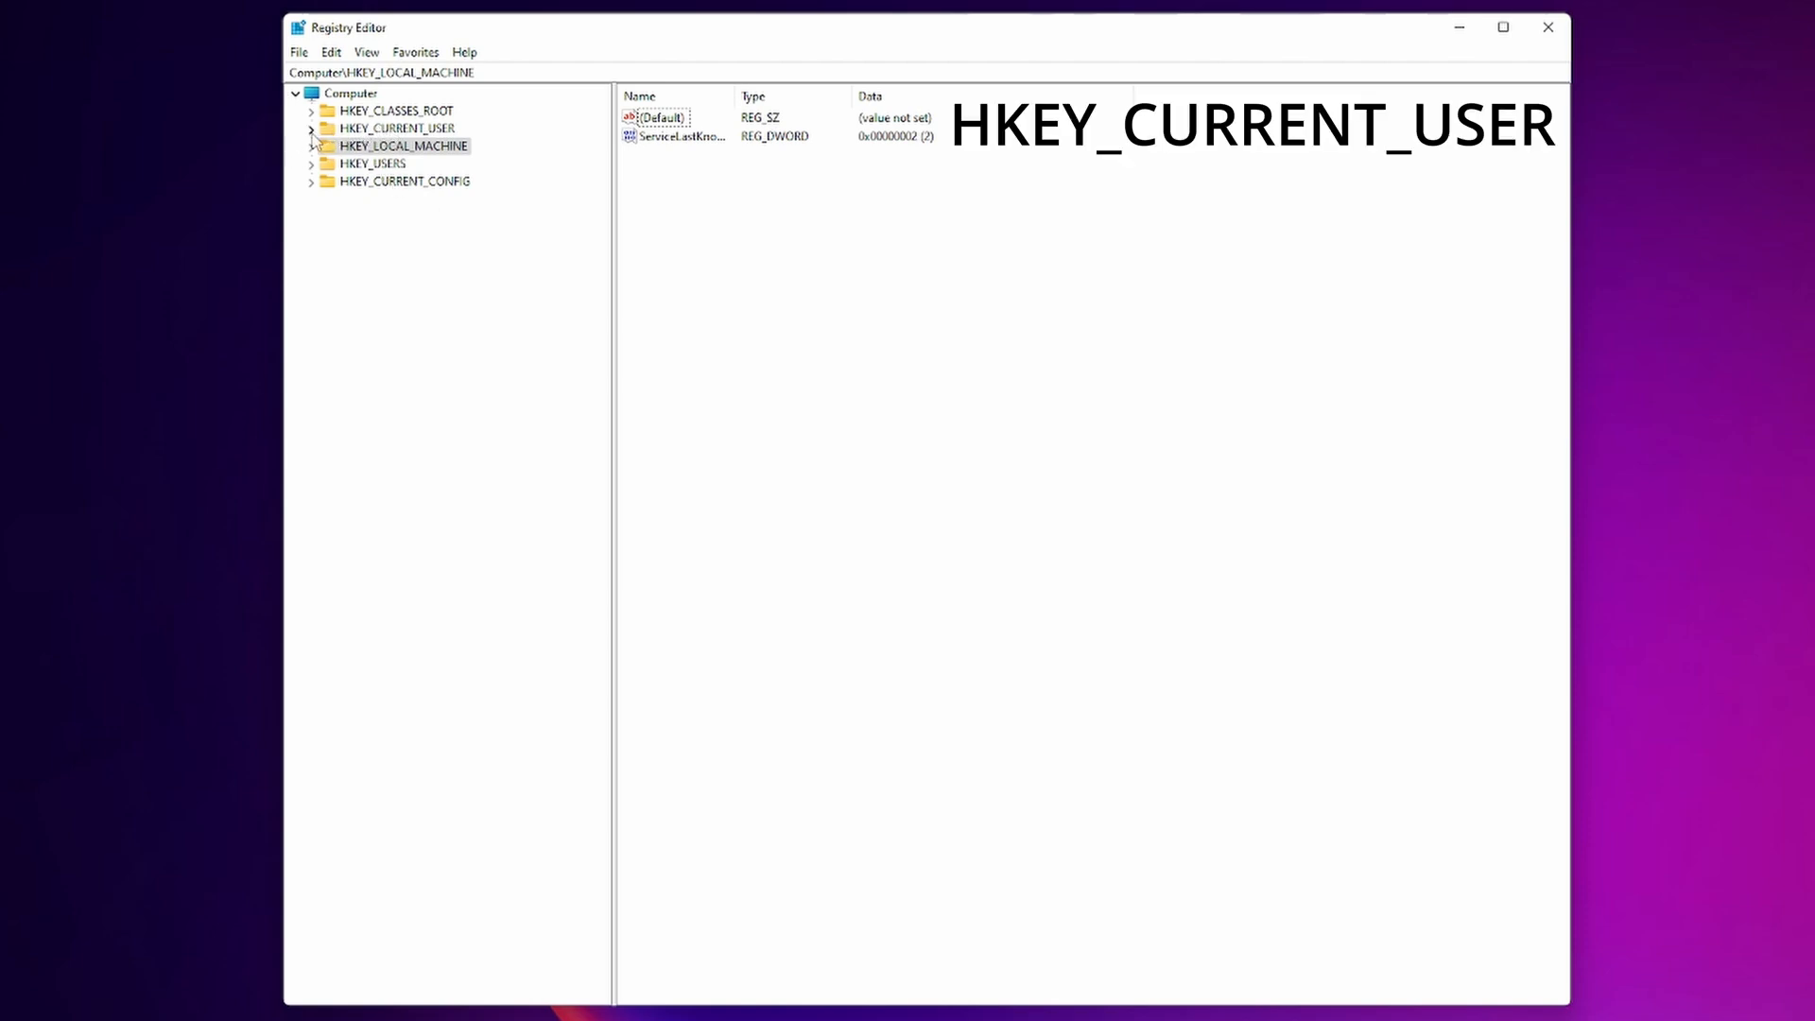
Navigate to HKEY_CURRENT_USER\Software\Microsoft\Windows\CurrentVersion\ContentDeliveryManager and list its values.
click(311, 127)
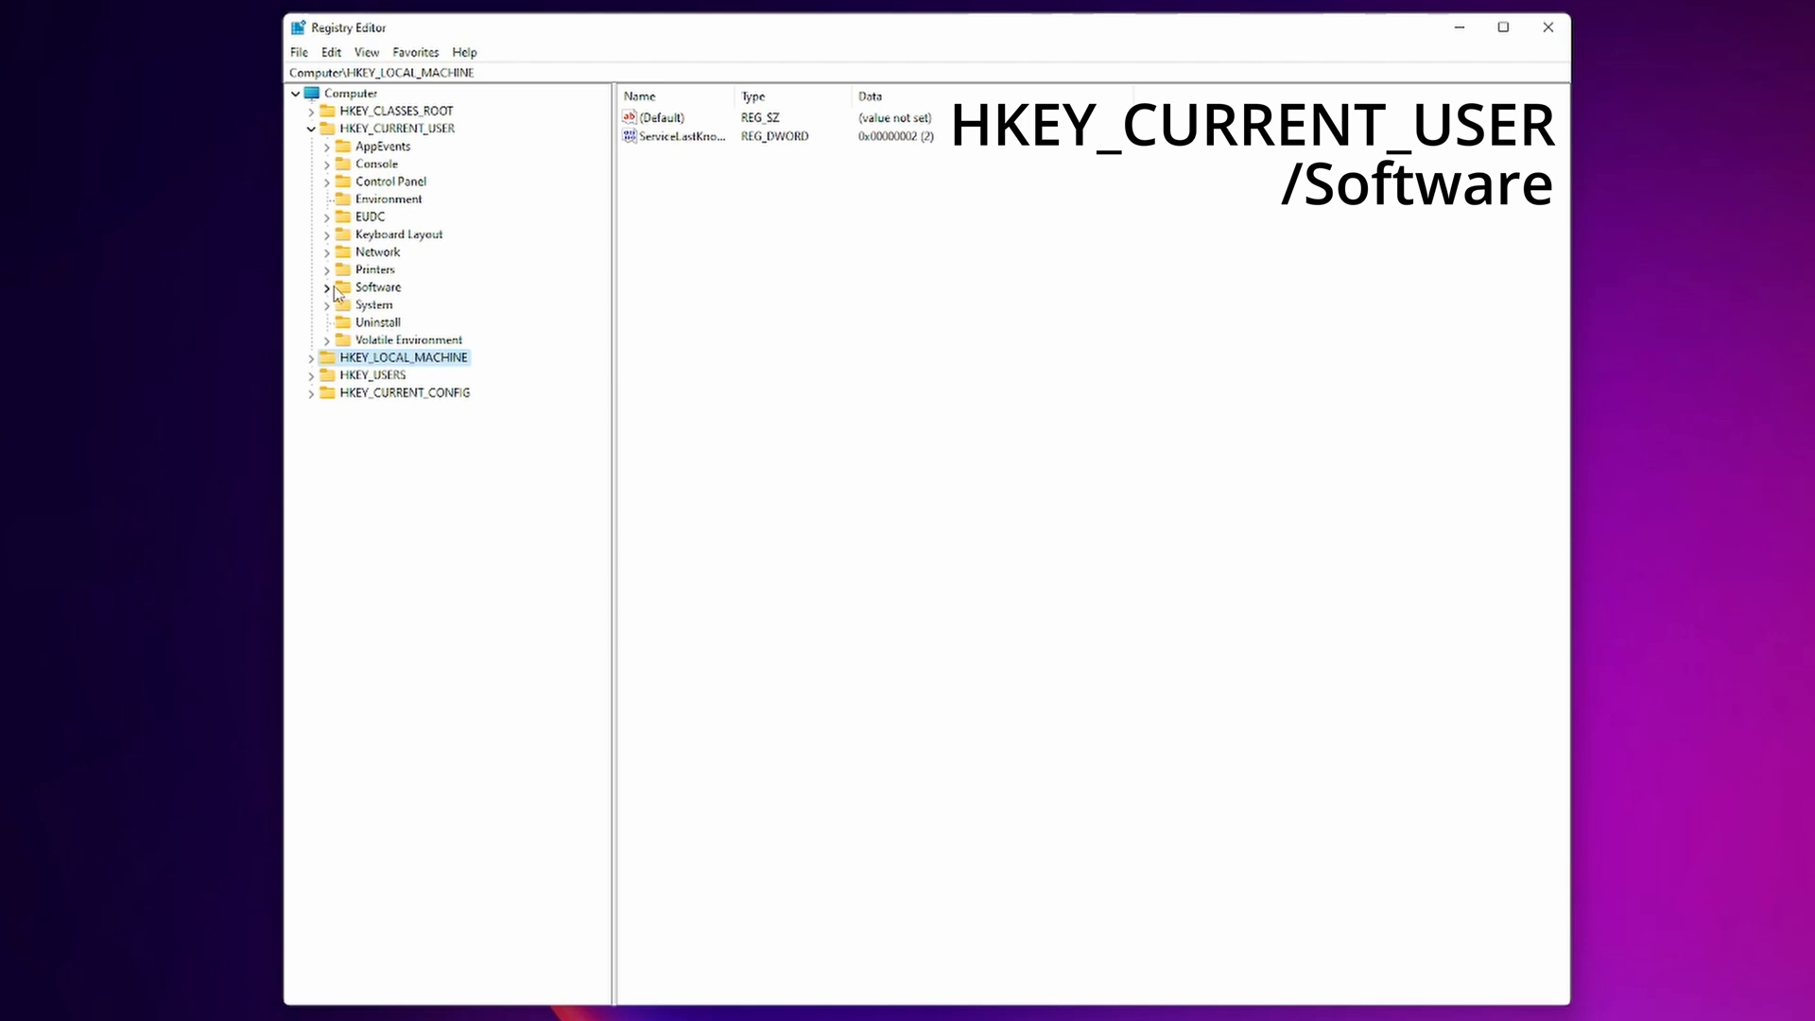
click(328, 287)
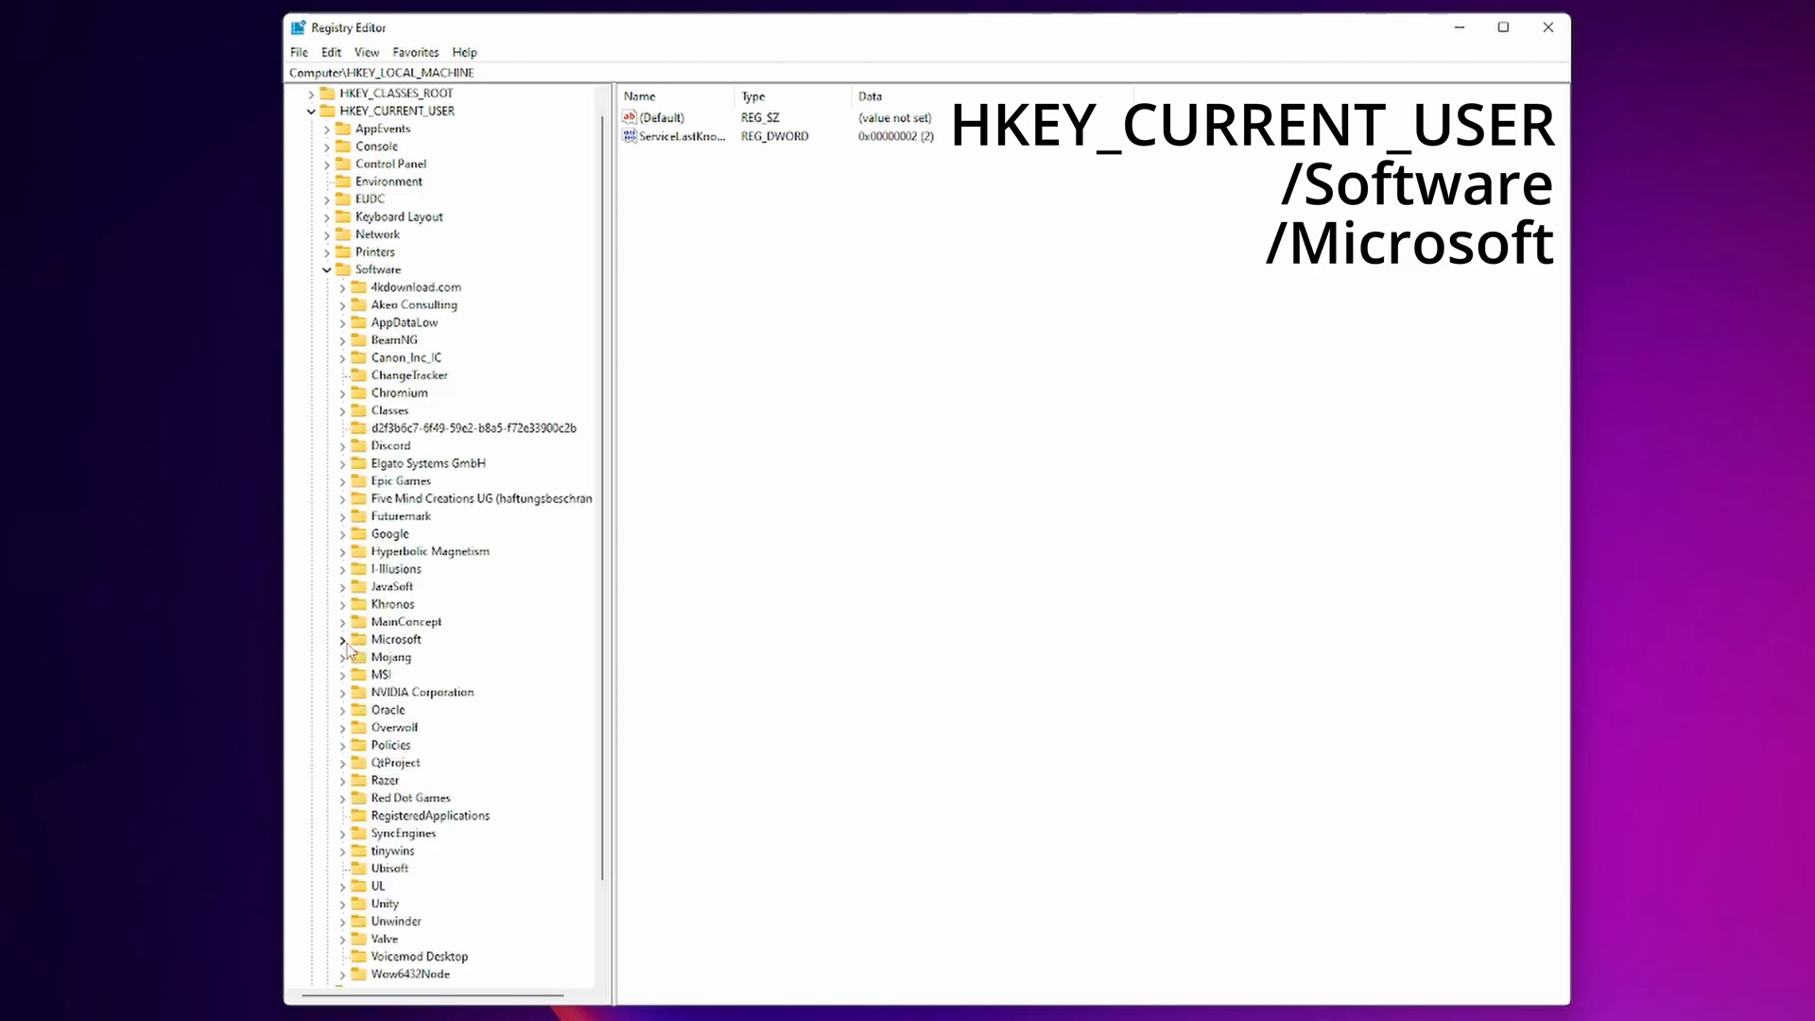
scroll(down, 3)
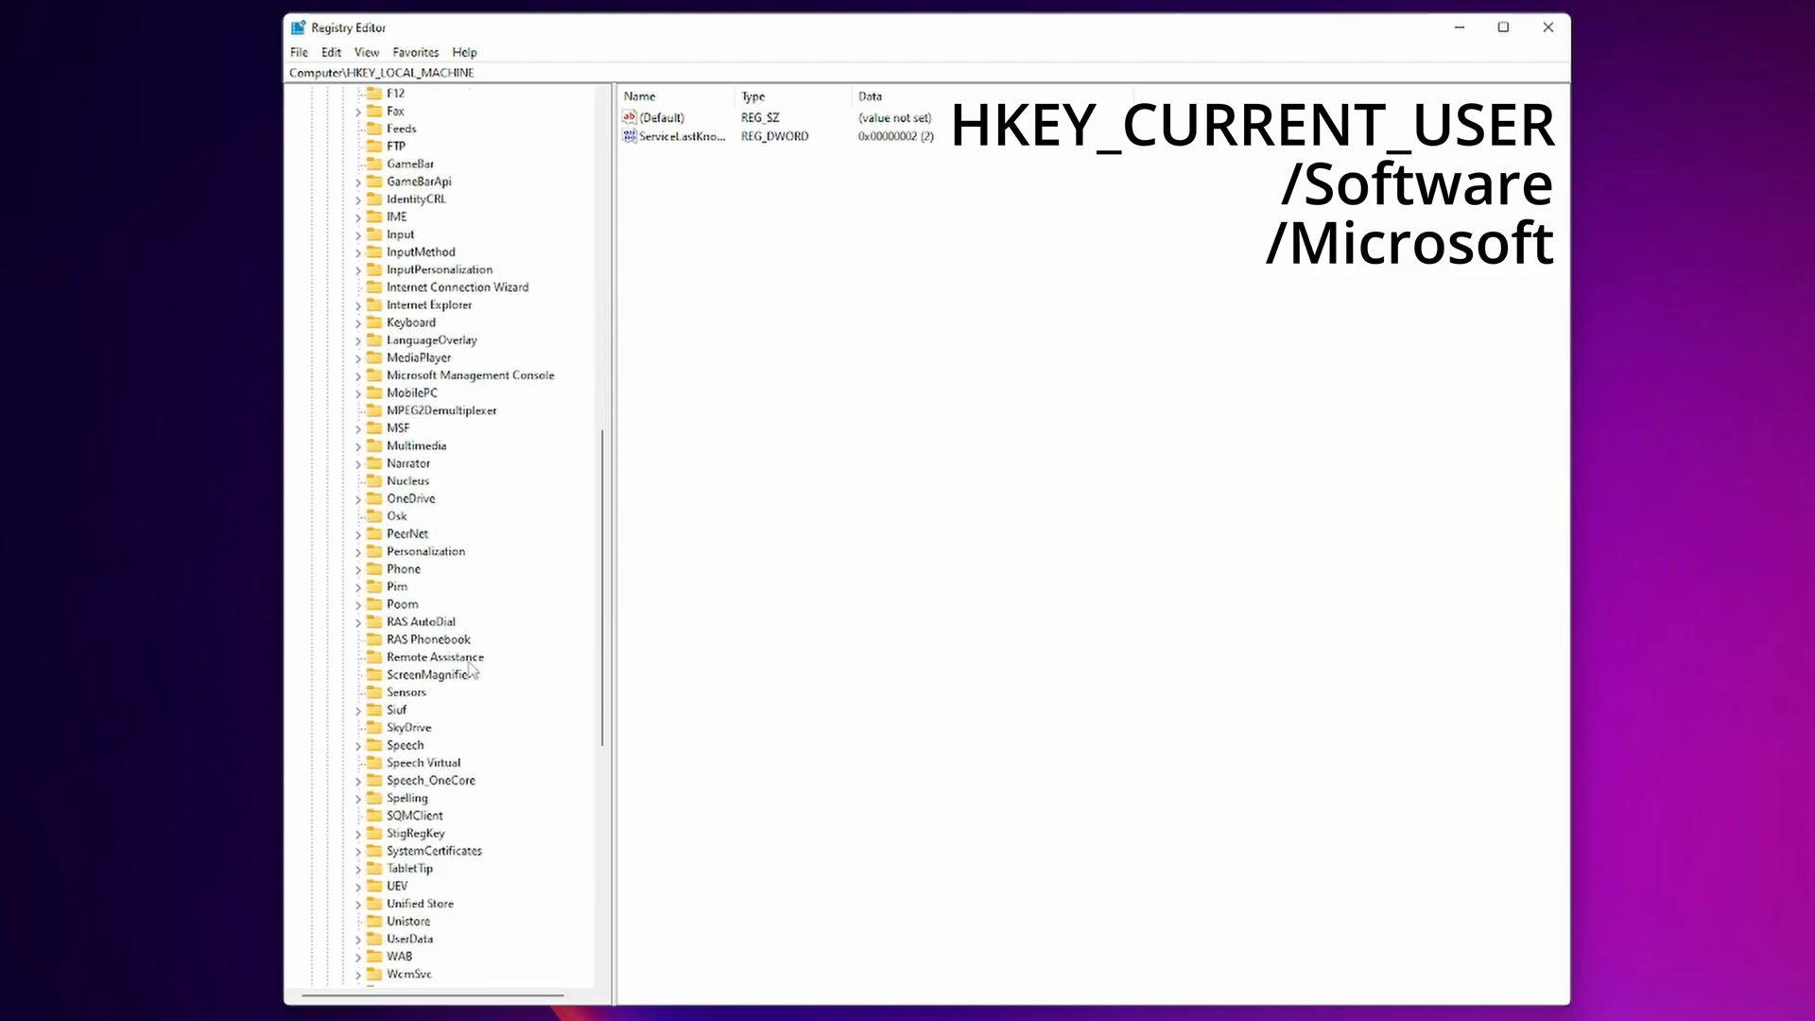
click(359, 744)
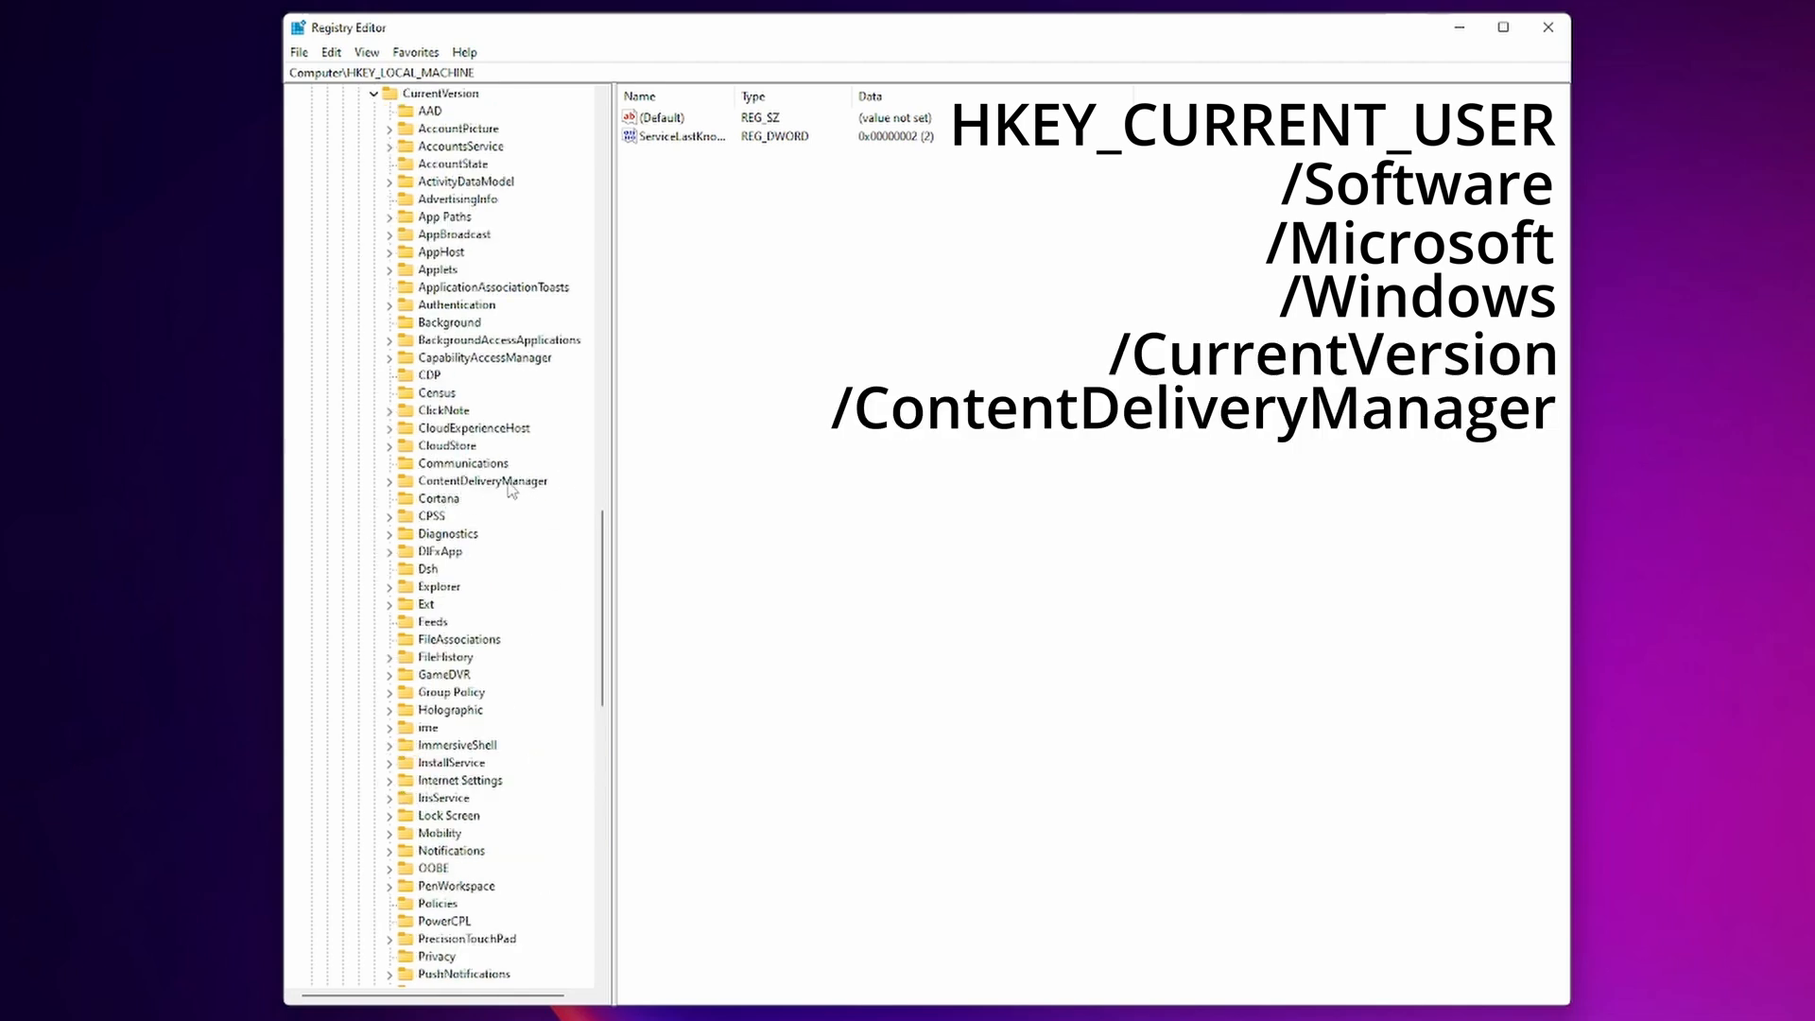
click(481, 480)
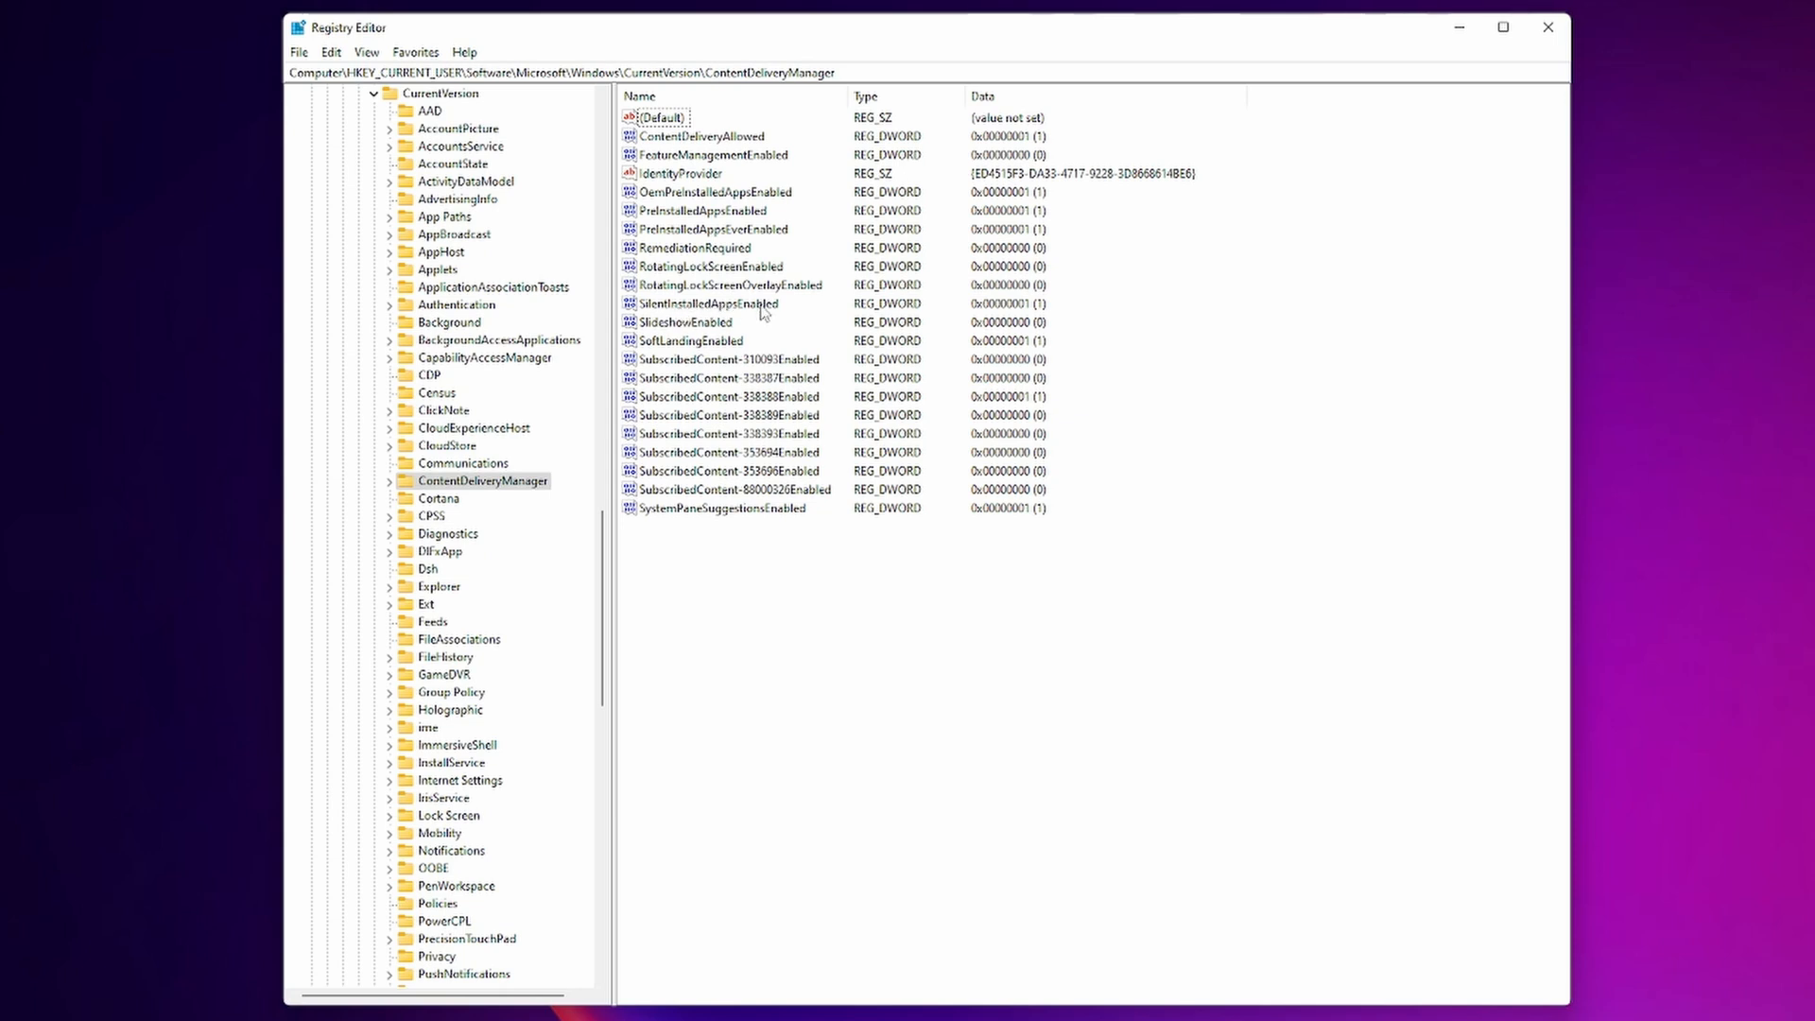
Set SilentInstalledAppsEnabled value data to 0 and confirm.
double_click(726, 303)
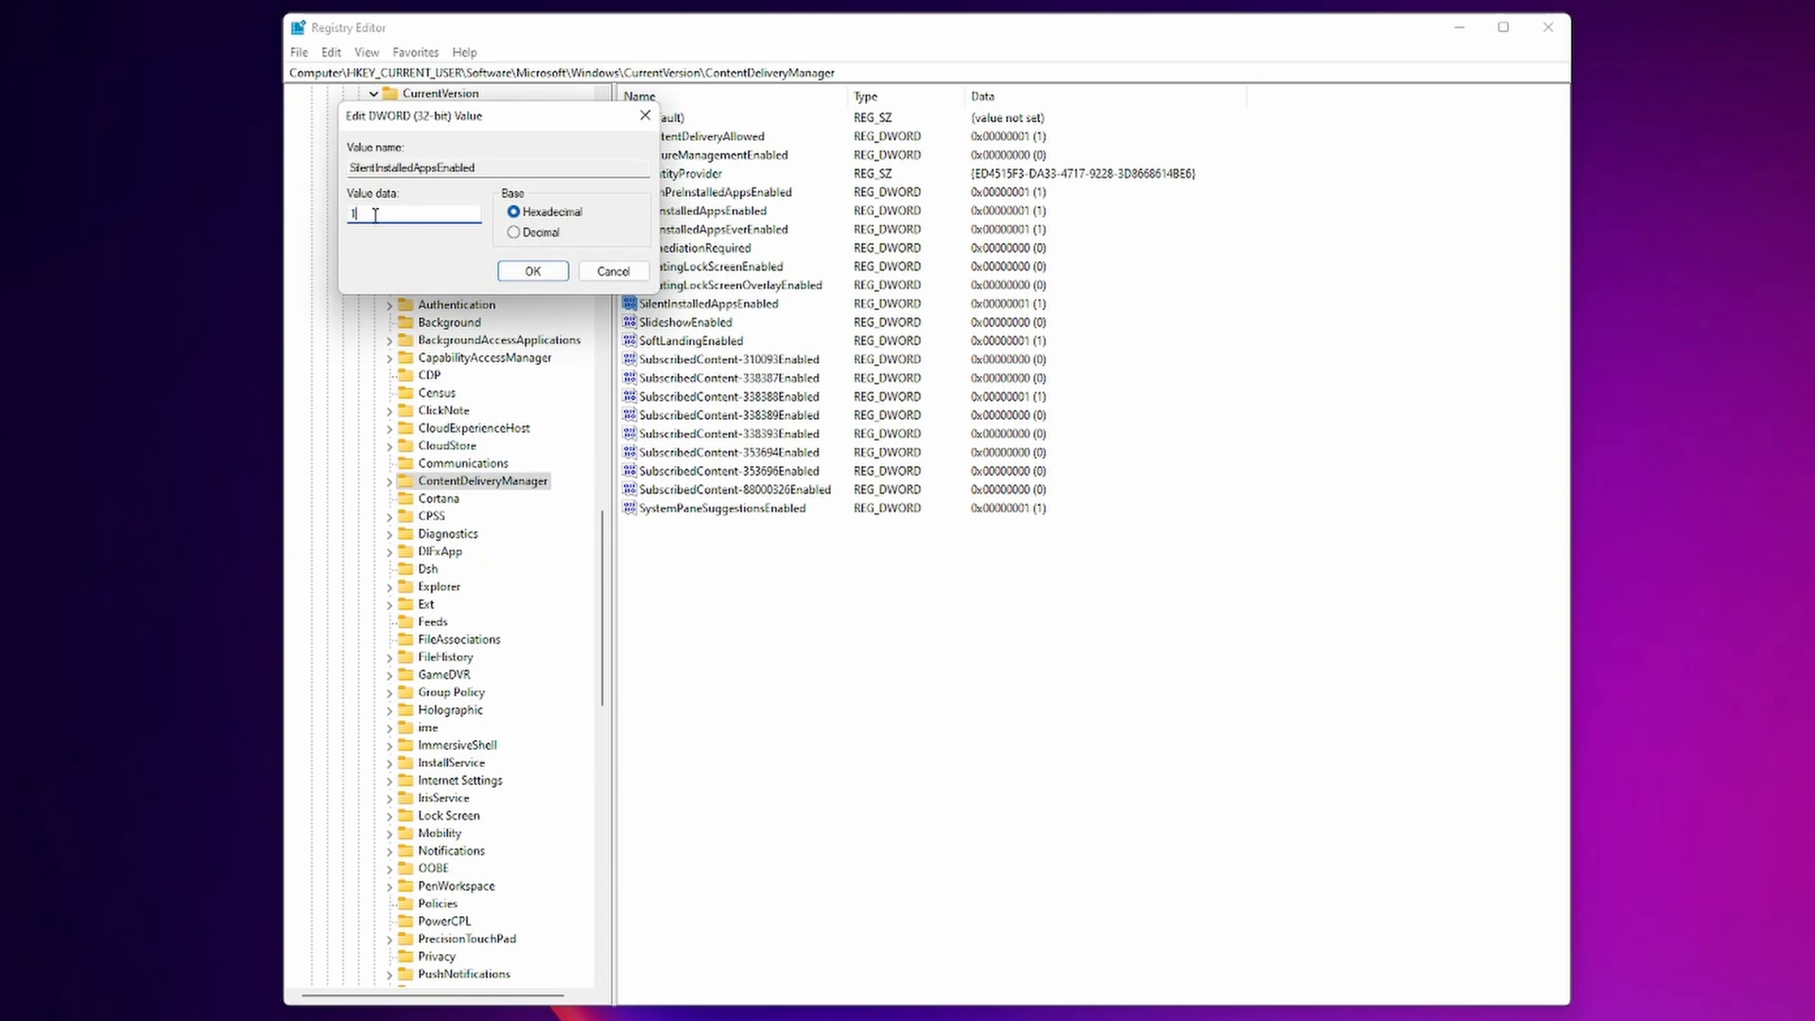
key(Backspace)
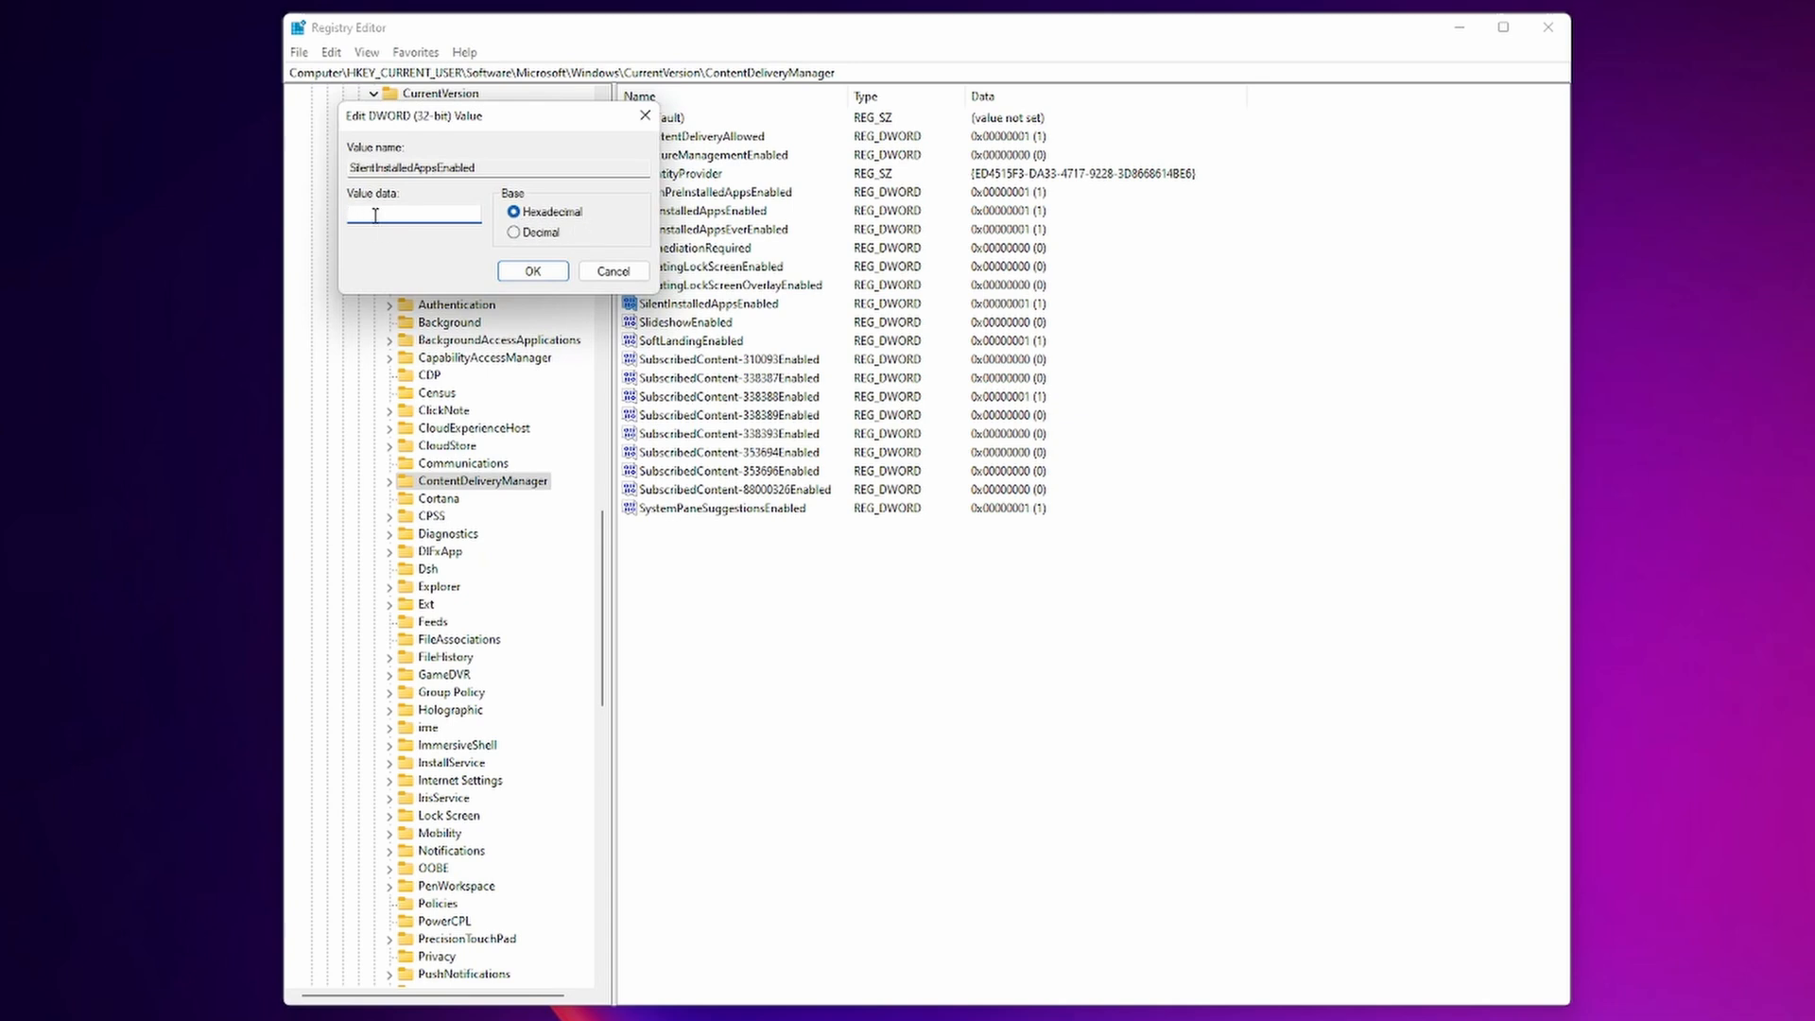
text(0)
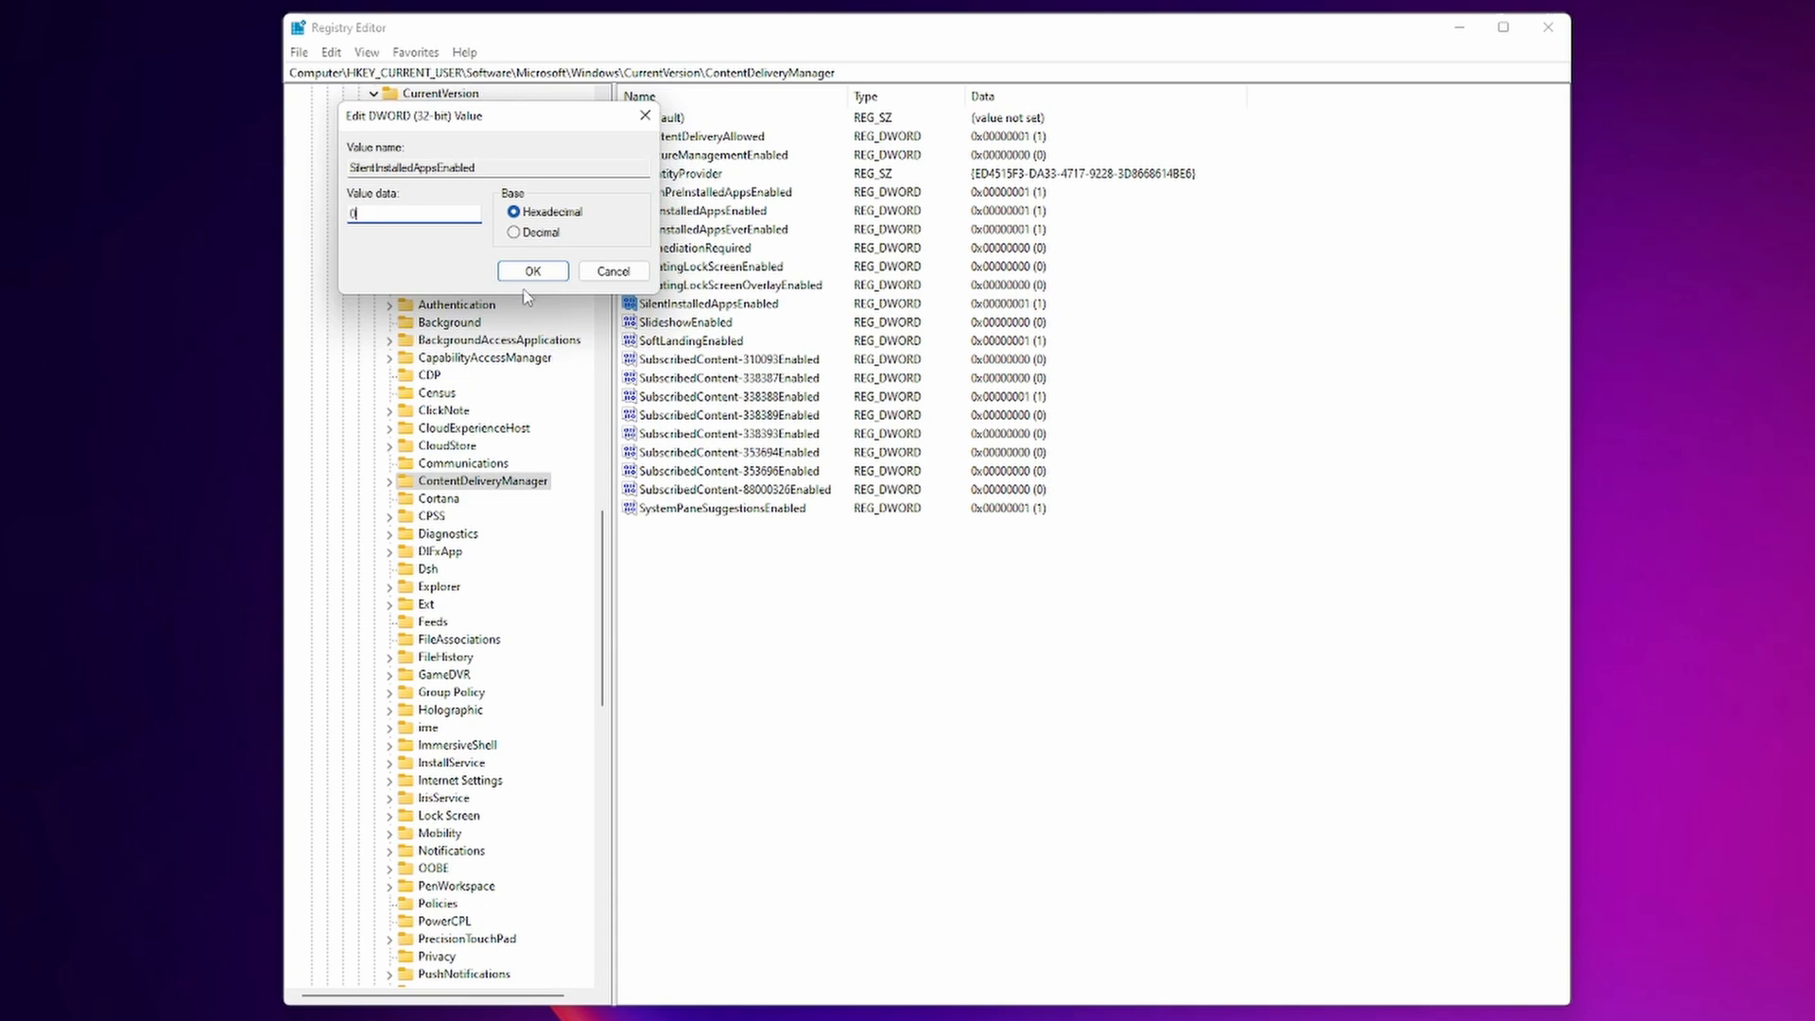
click(531, 272)
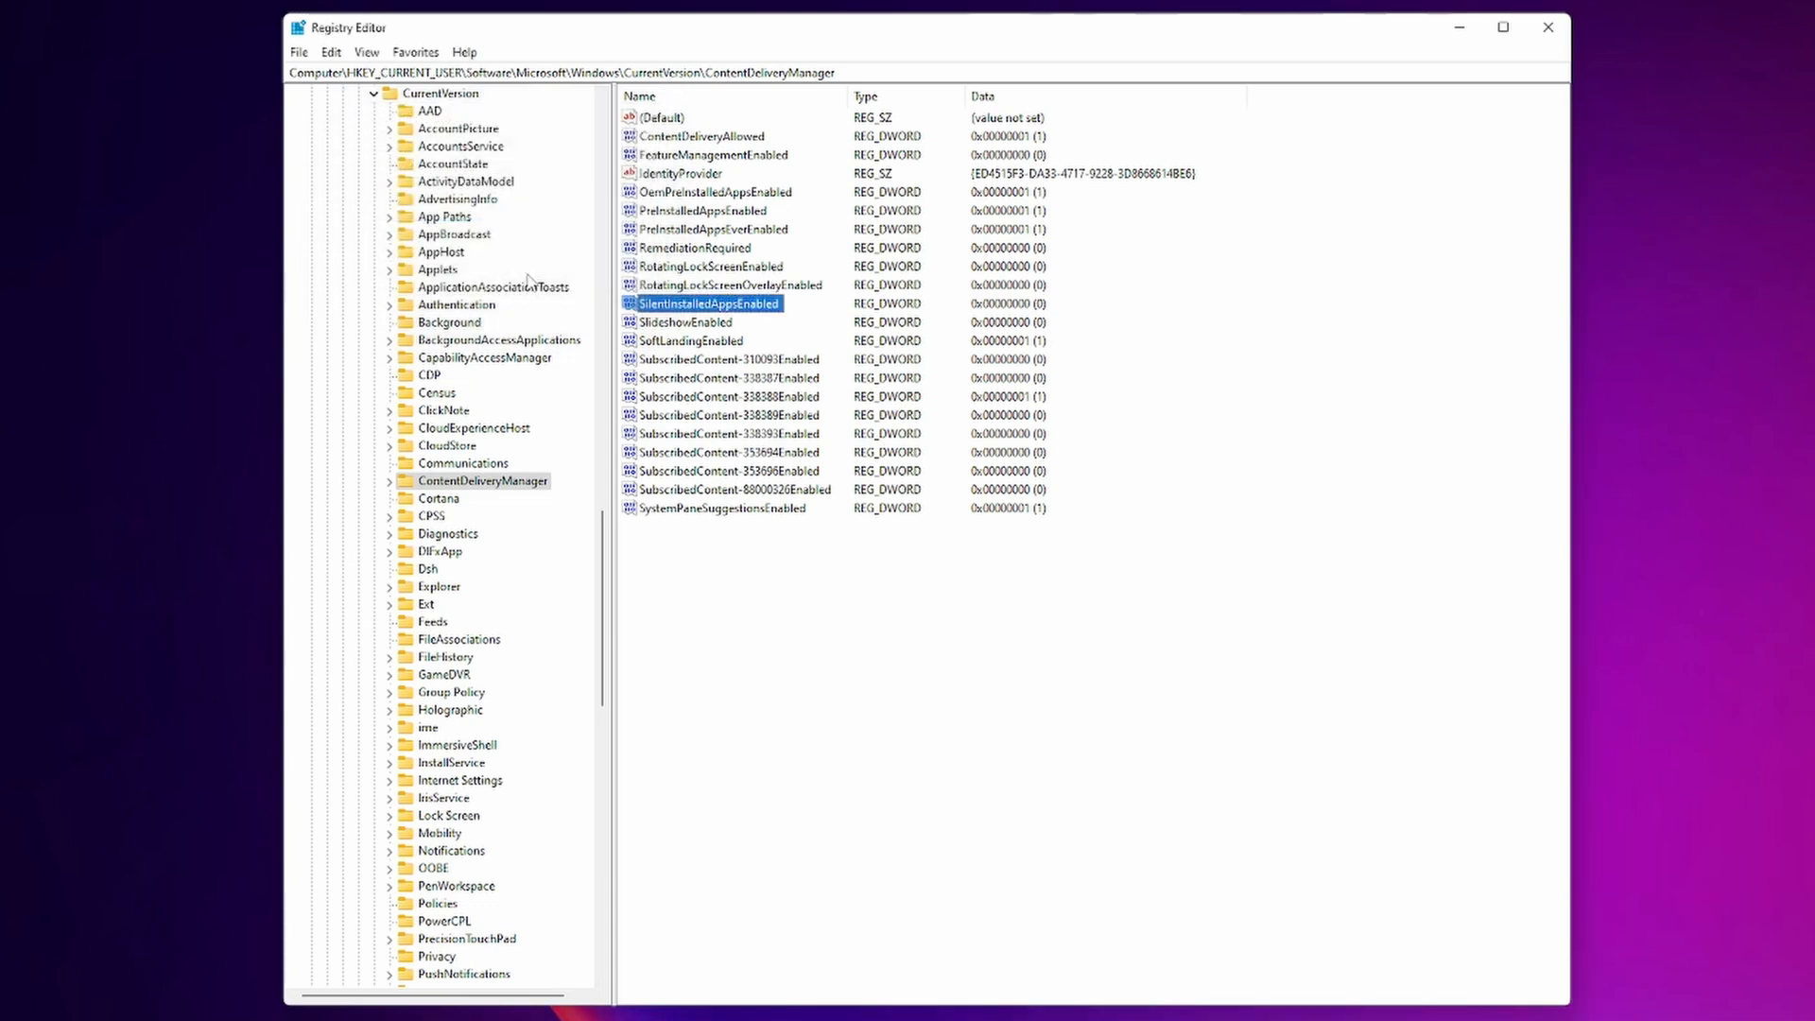